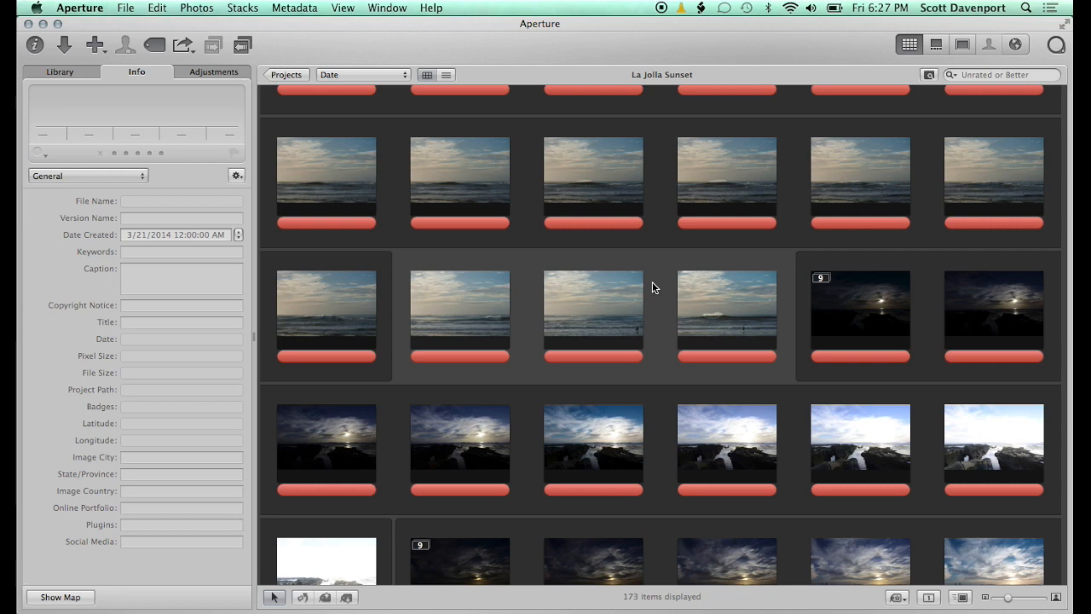
- Scroll through the La Jolla Sunset project thumbnails before filtering
scroll(down, 3)
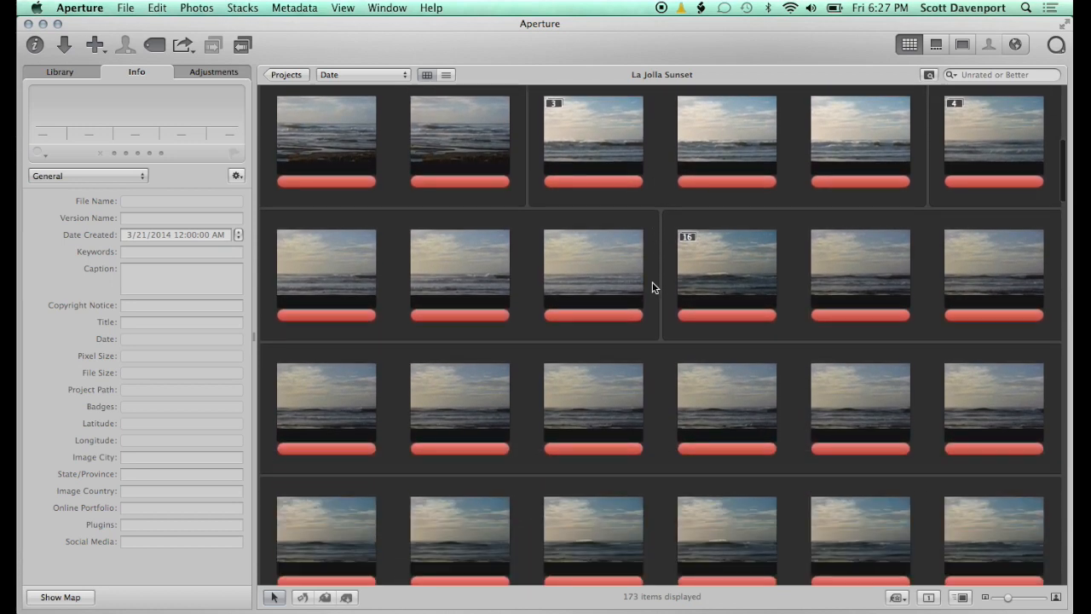
scroll(down, 3)
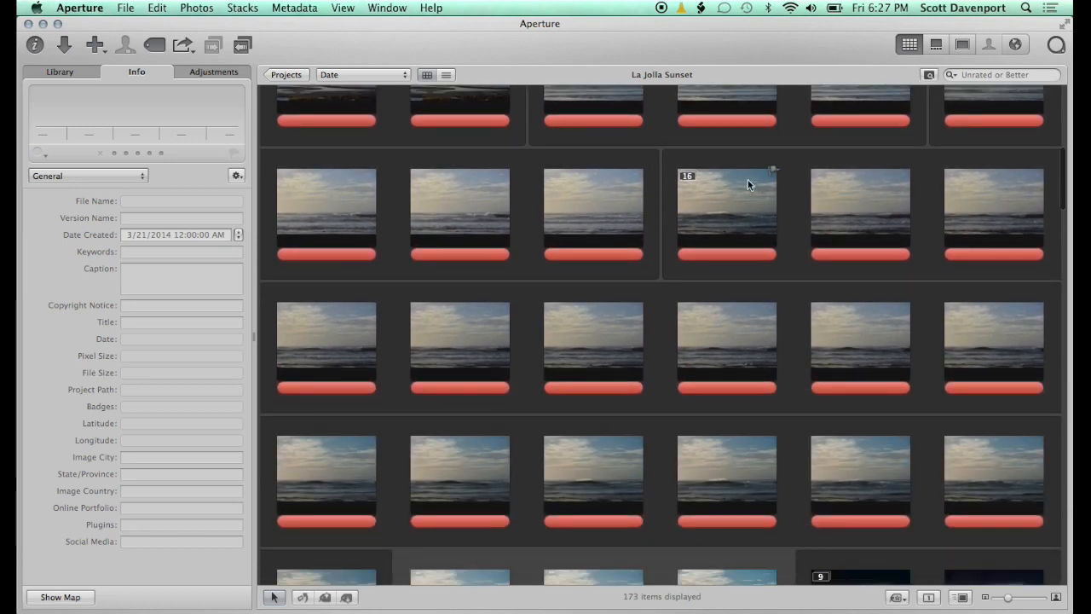
mouse_move(681, 426)
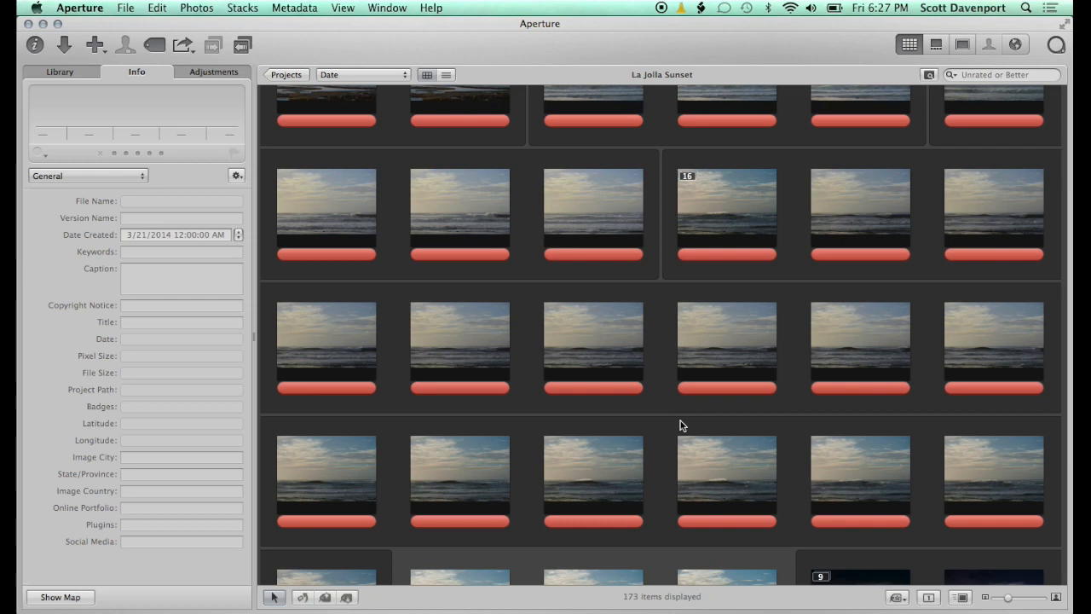
scroll(down, 3)
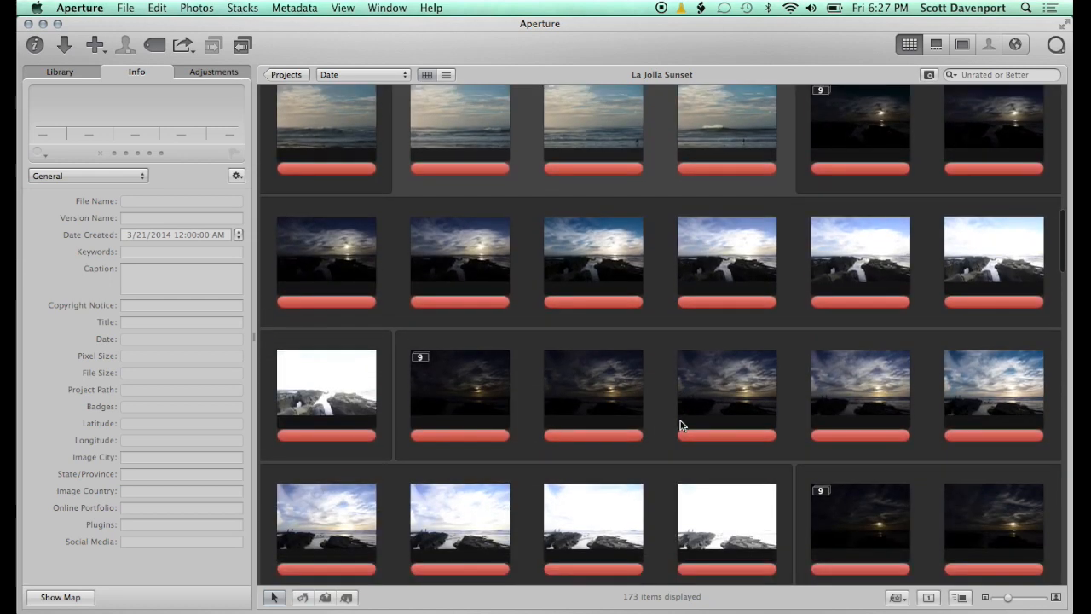
scroll(down, 3)
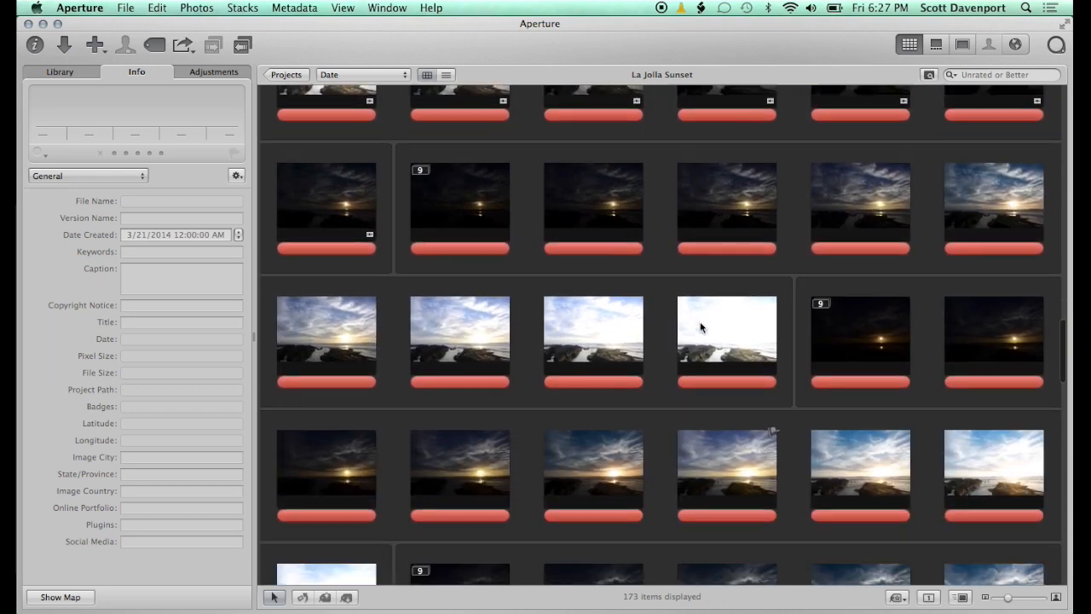
scroll(down, 3)
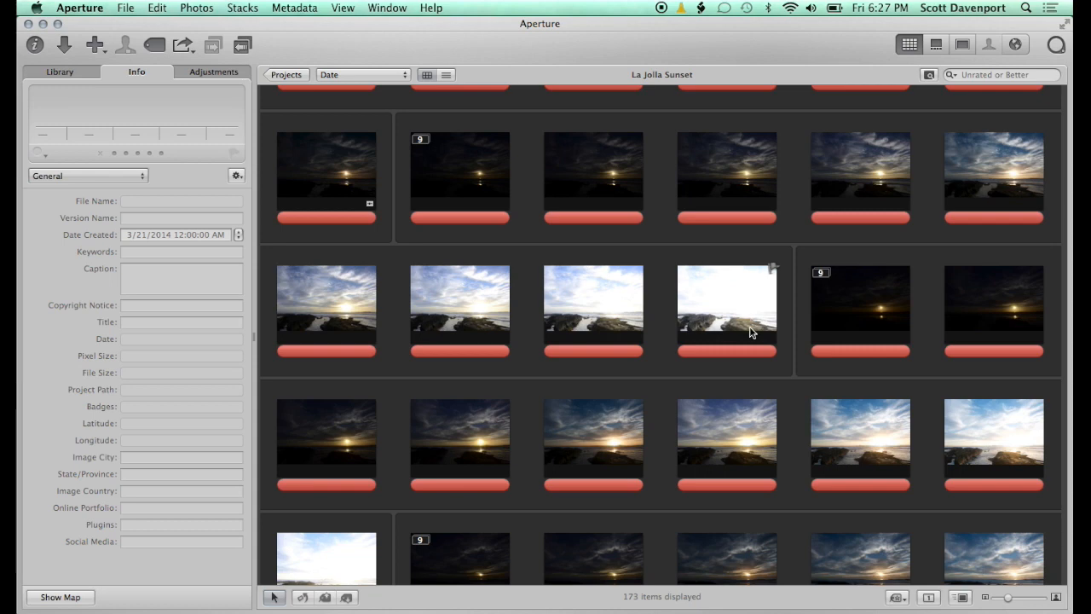
scroll(down, 3)
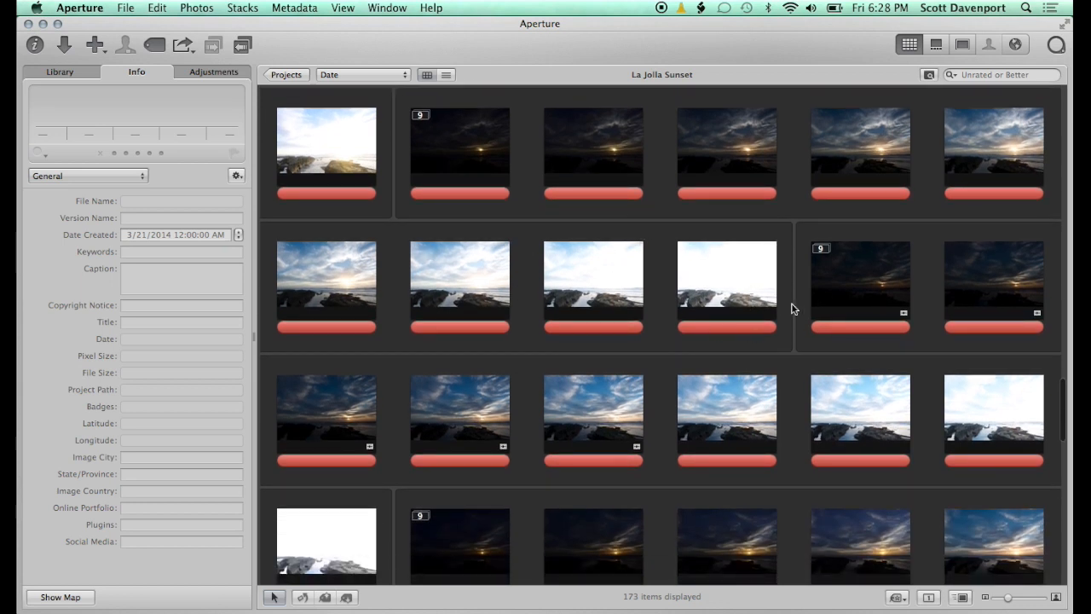
mouse_move(750, 406)
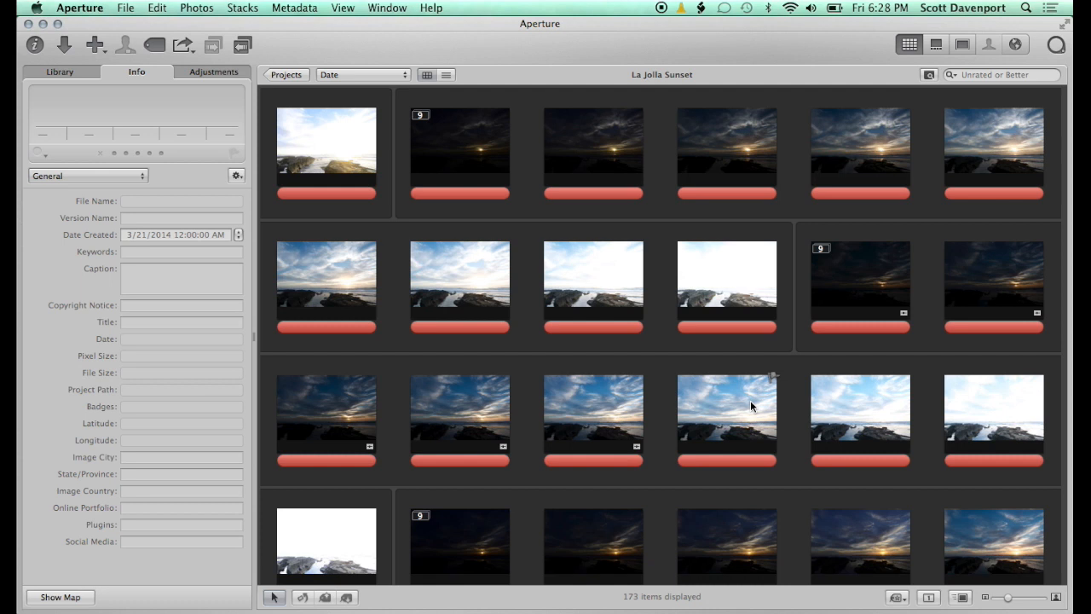
mouse_move(634, 603)
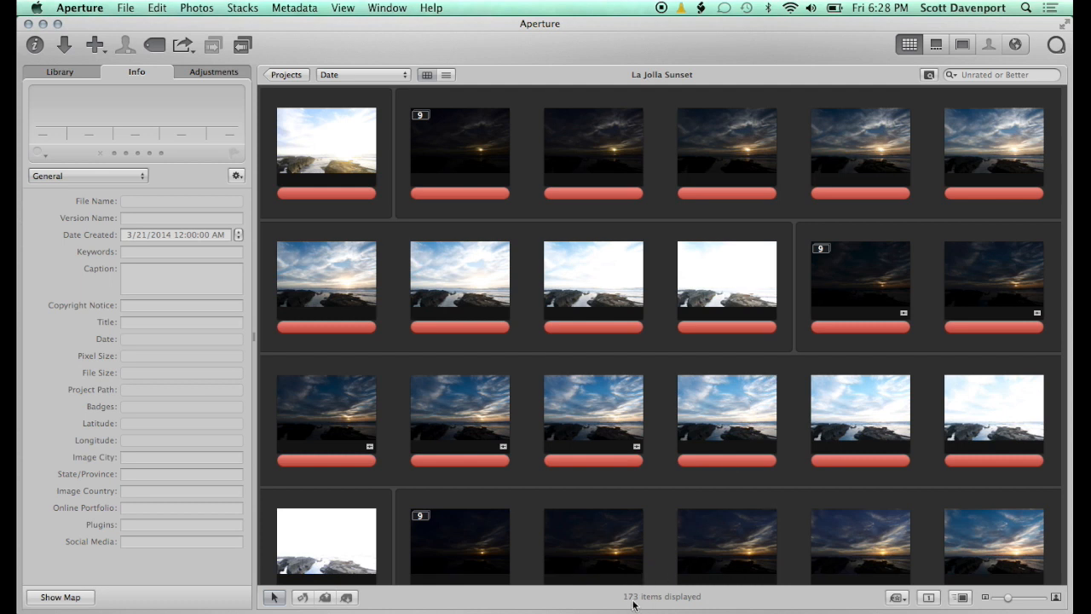
mouse_move(665, 476)
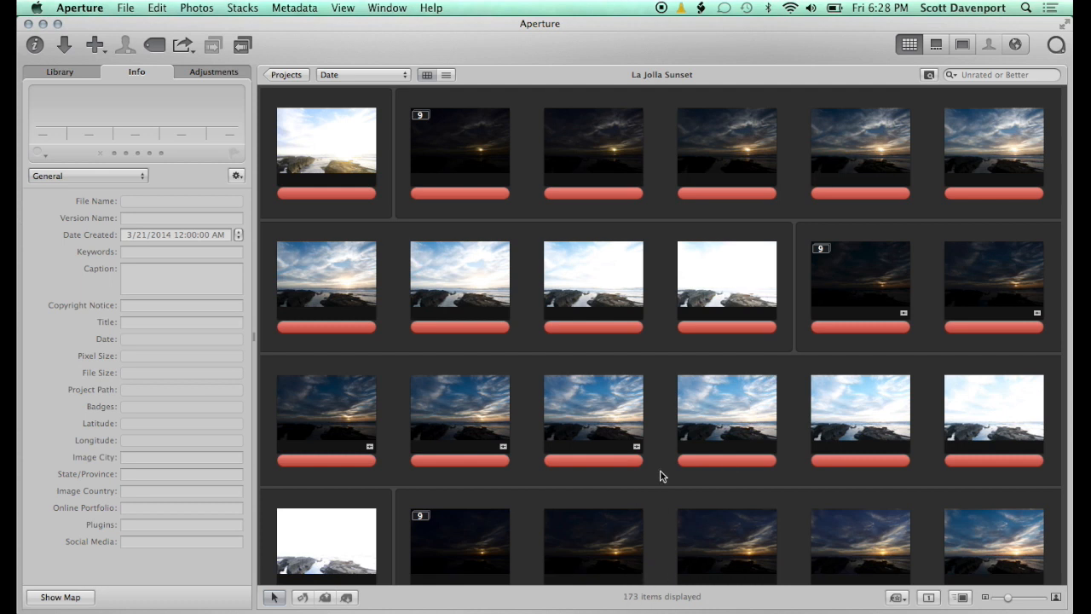
mouse_move(695, 426)
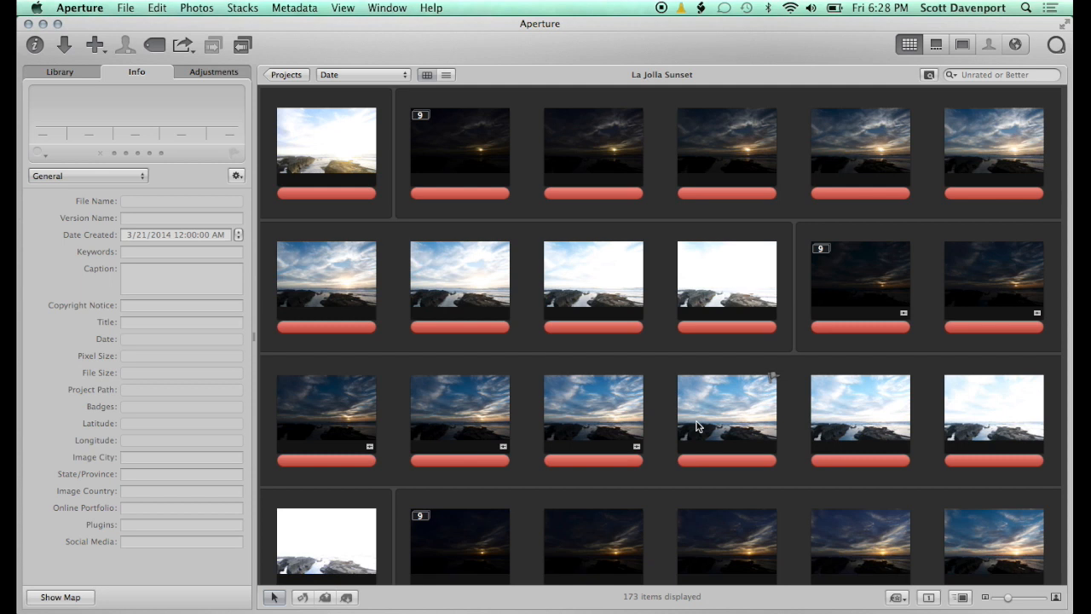
mouse_move(731, 394)
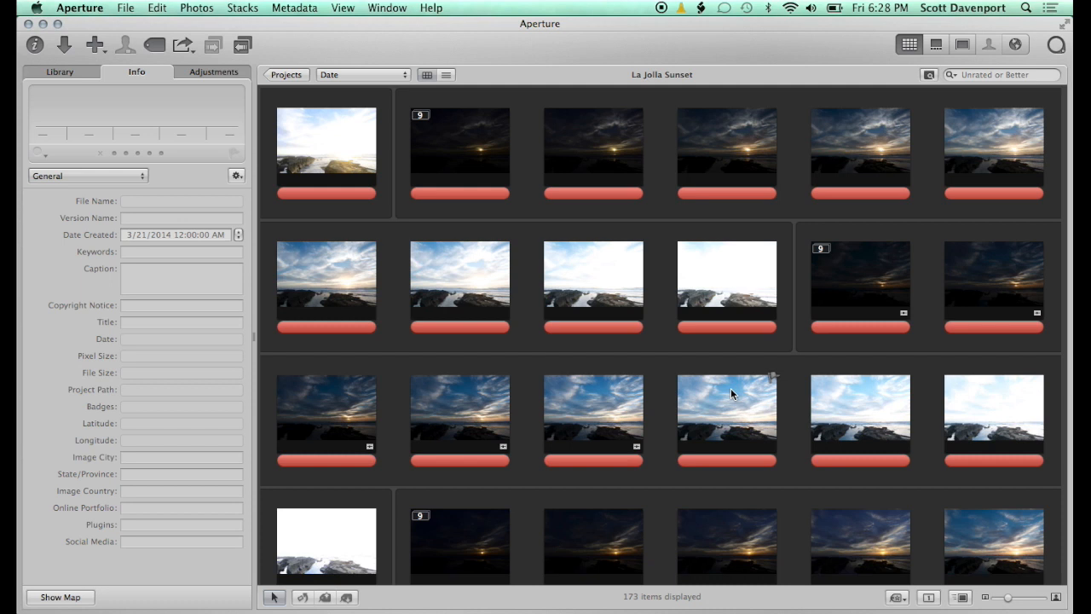
mouse_move(740, 198)
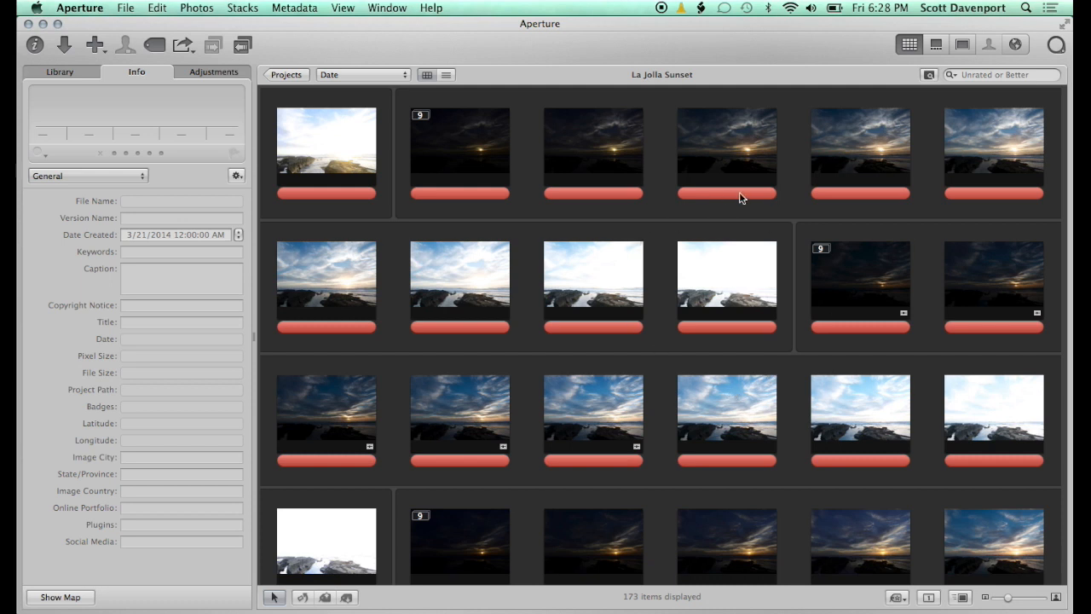
- Filter the project by EXIF Exposure Bias is 0.0, leaving 70 images, and review them
click(929, 75)
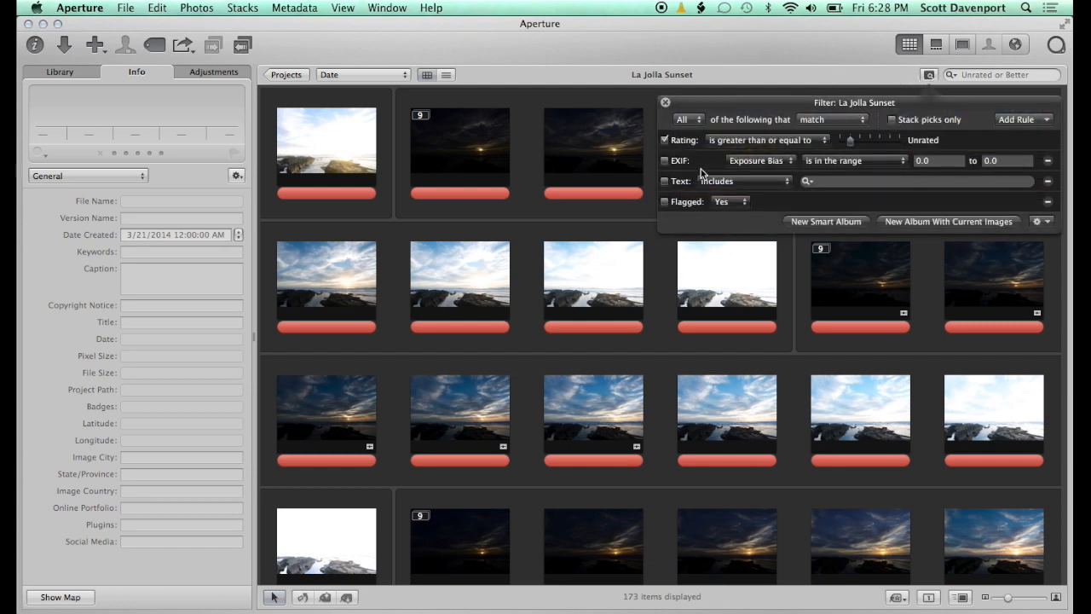
click(1019, 119)
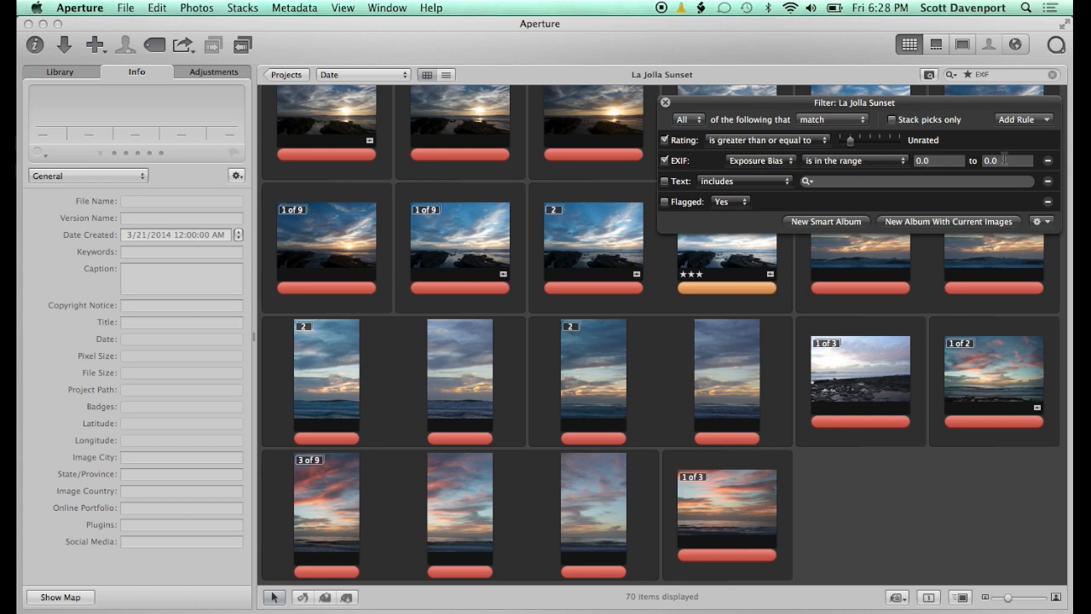
mouse_move(890, 160)
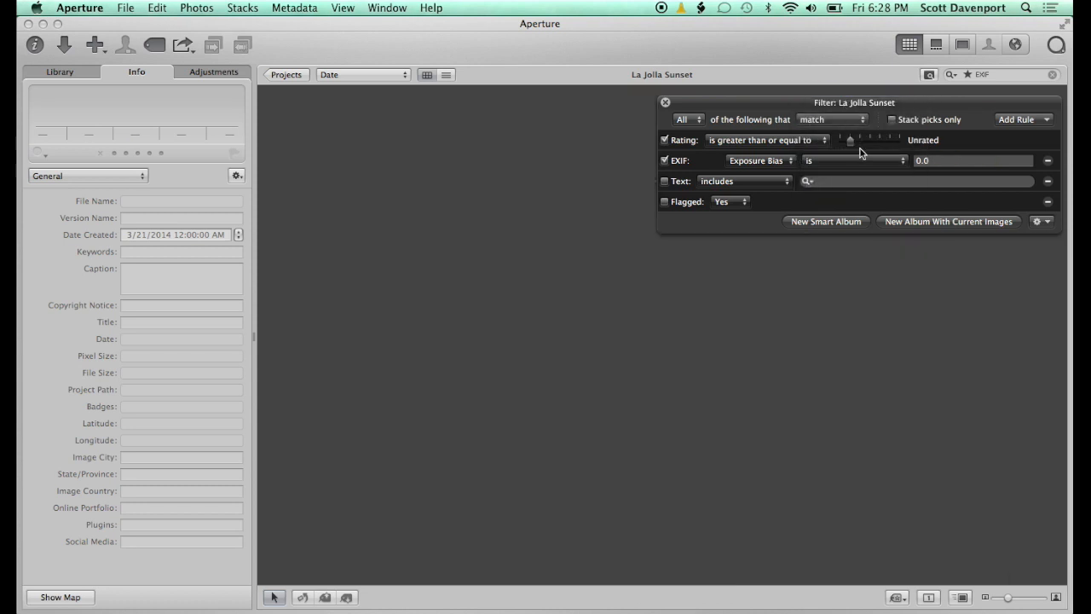
click(852, 160)
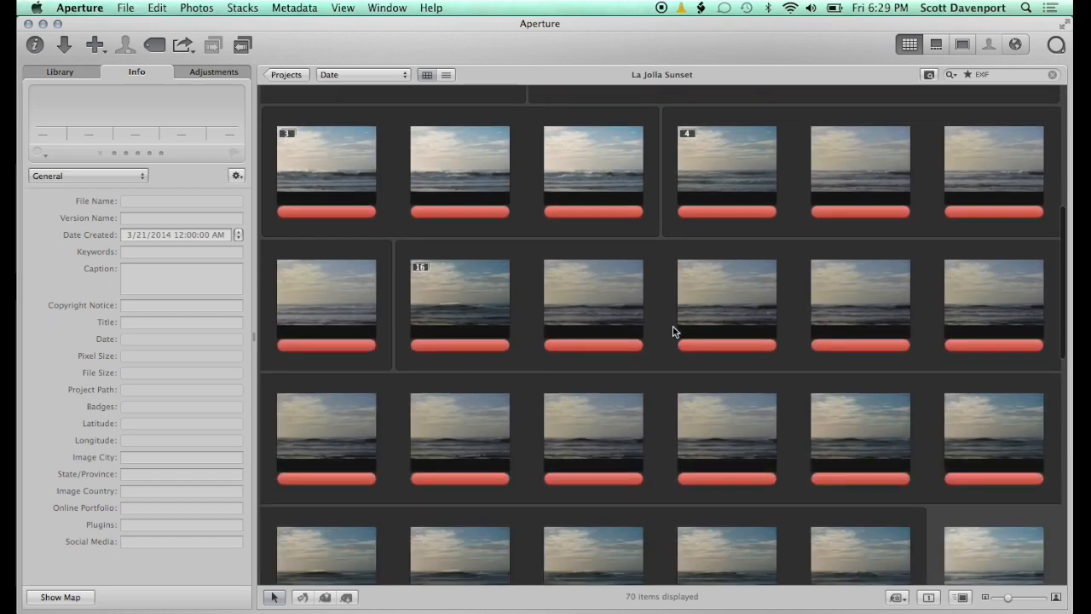
scroll(down, 3)
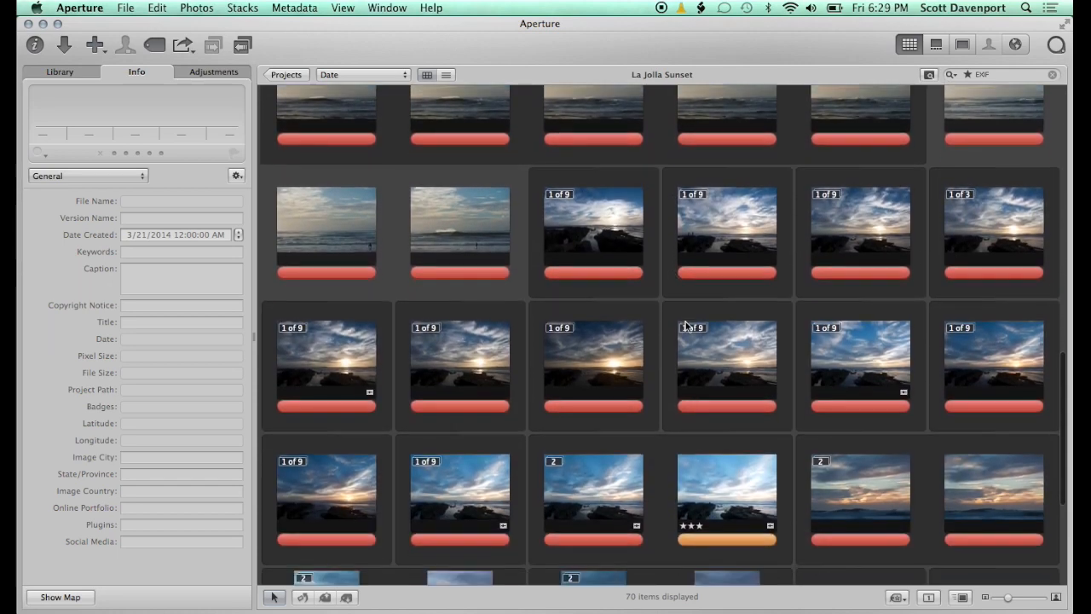
scroll(down, 3)
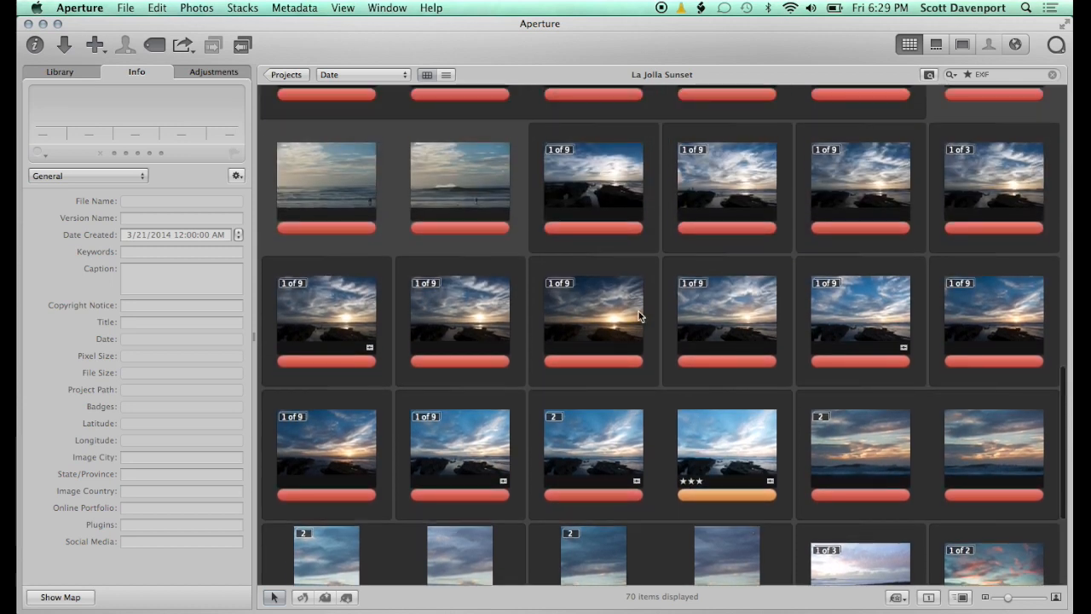
- View a zero-EV sunset shot at full size, then return to the thumbnail grid
click(593, 188)
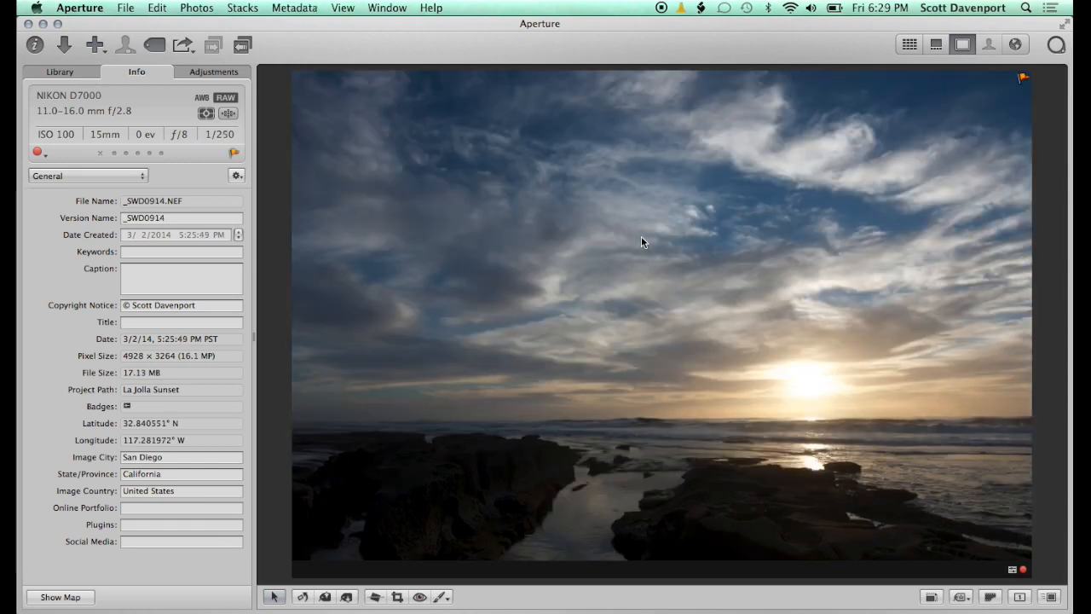
mouse_move(1031, 88)
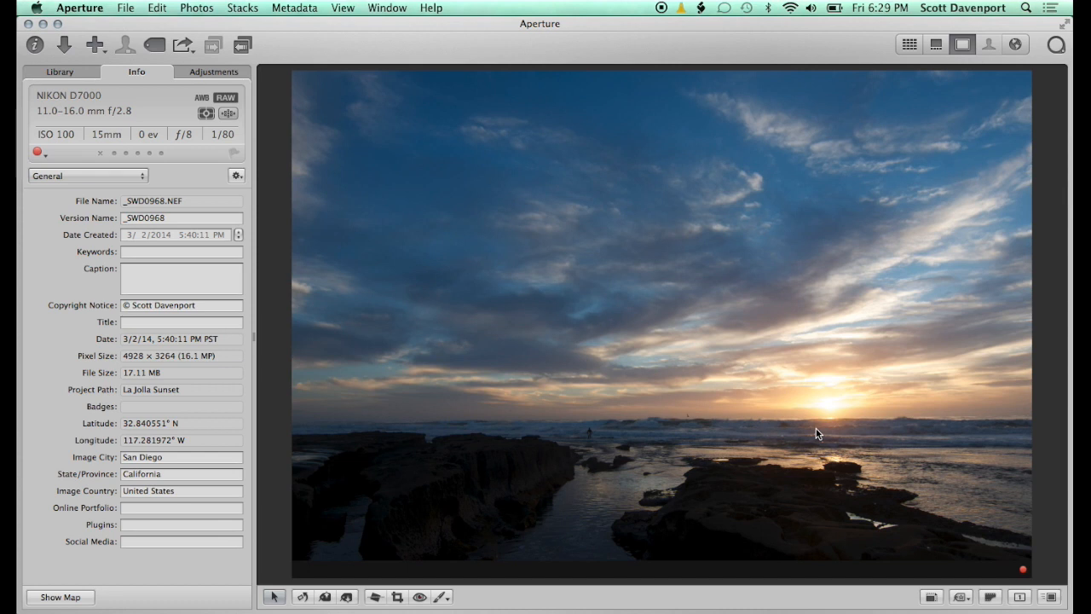
mouse_move(595, 437)
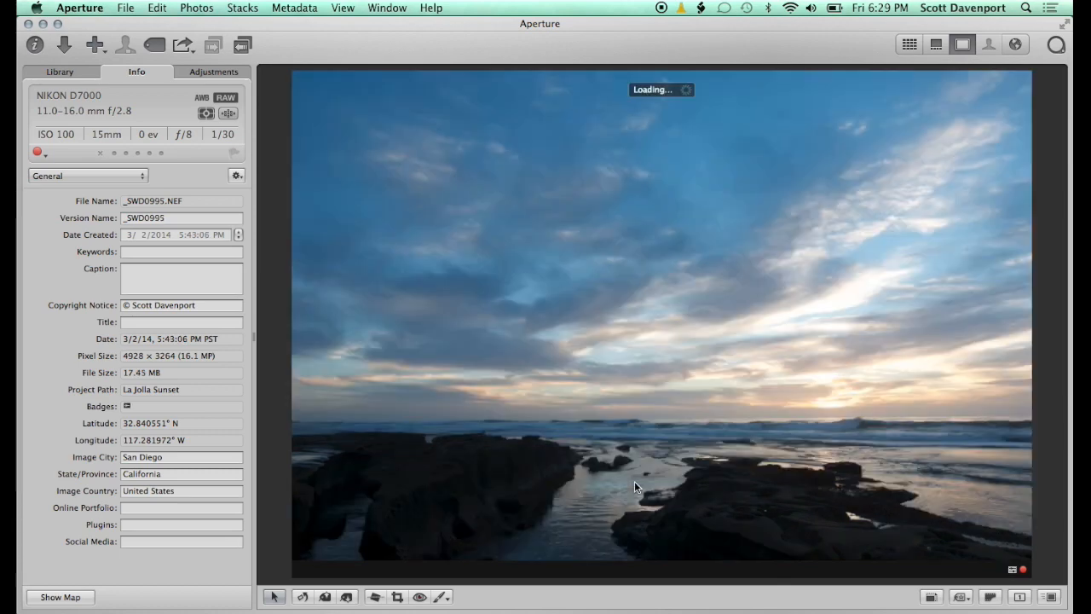
key(right)
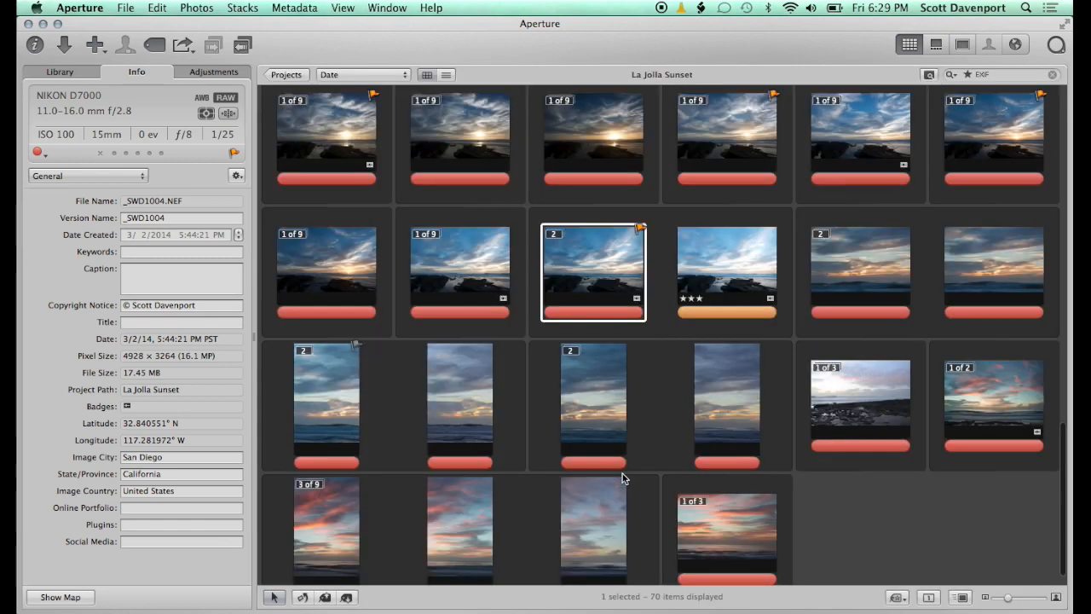
- Show only the four flagged shots and rate them three stars
click(929, 75)
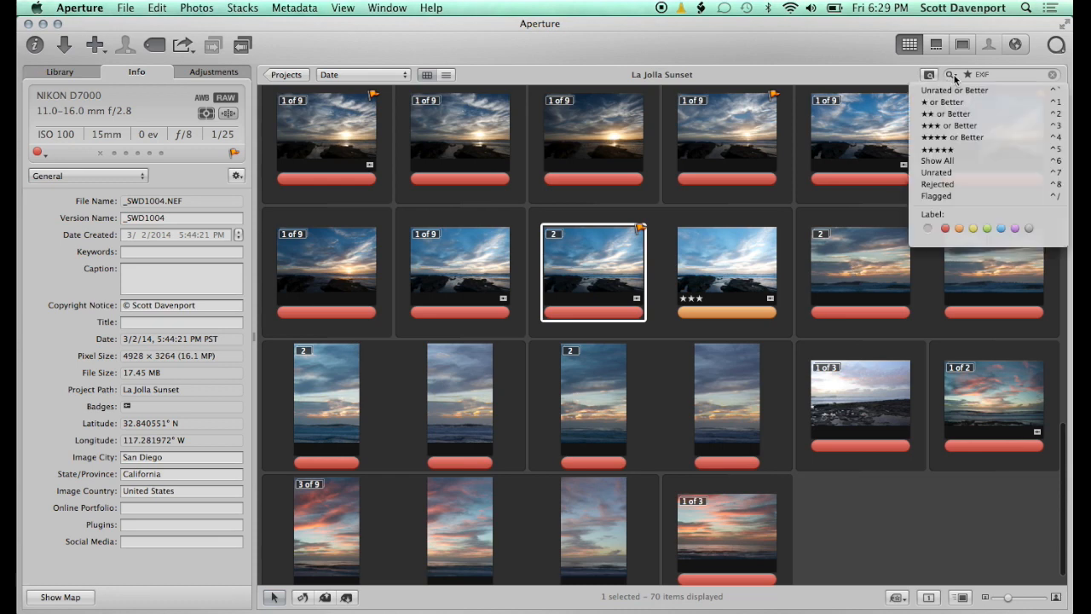
click(936, 196)
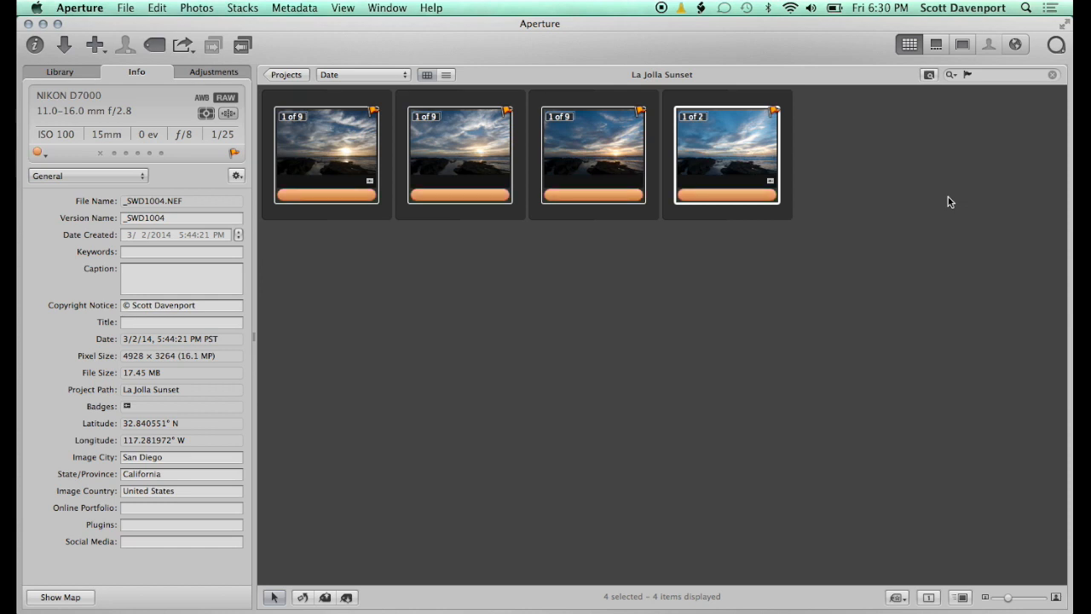
key(3)
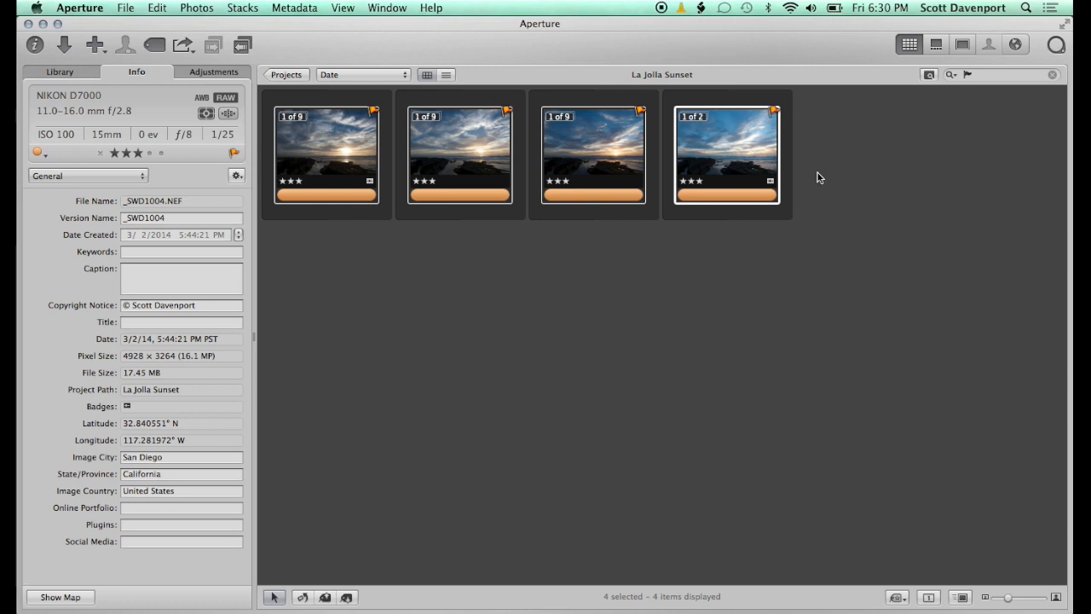
right_click(726, 154)
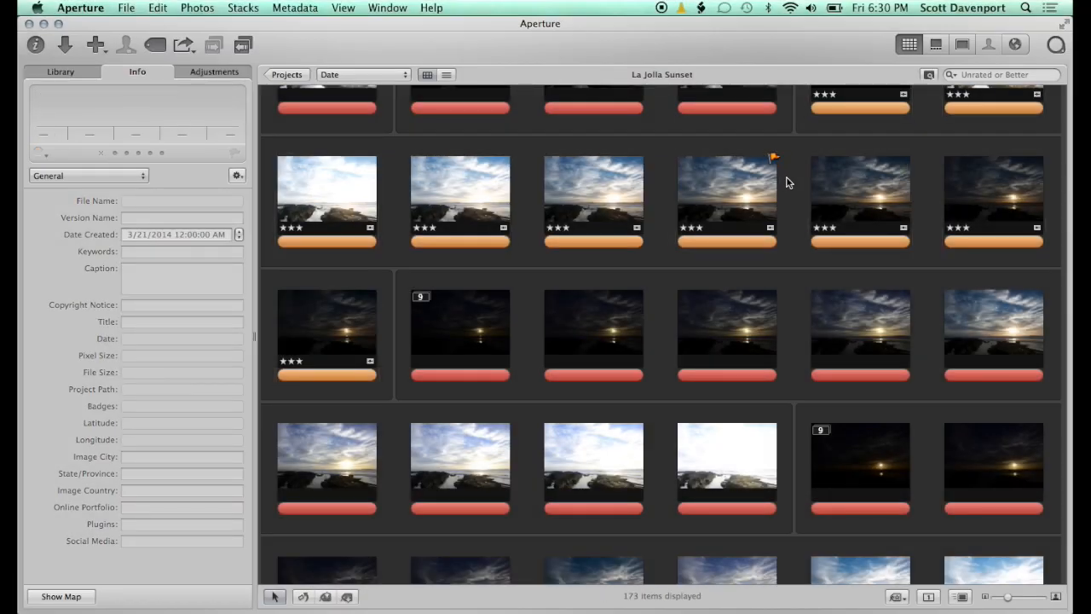
mouse_move(951, 75)
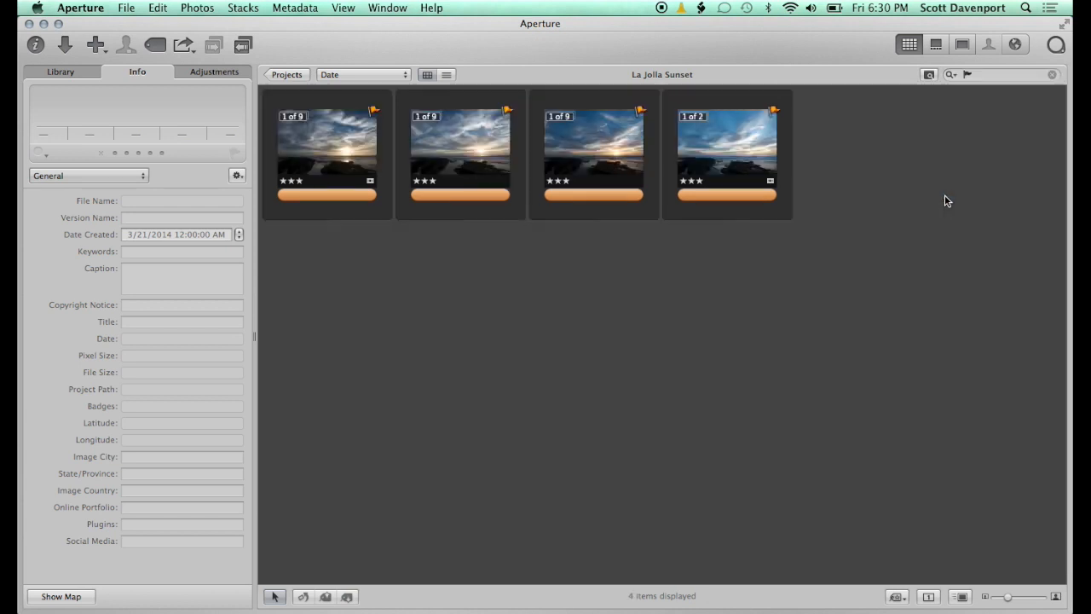
- Select the first flagged sunset shot and view it large
click(327, 154)
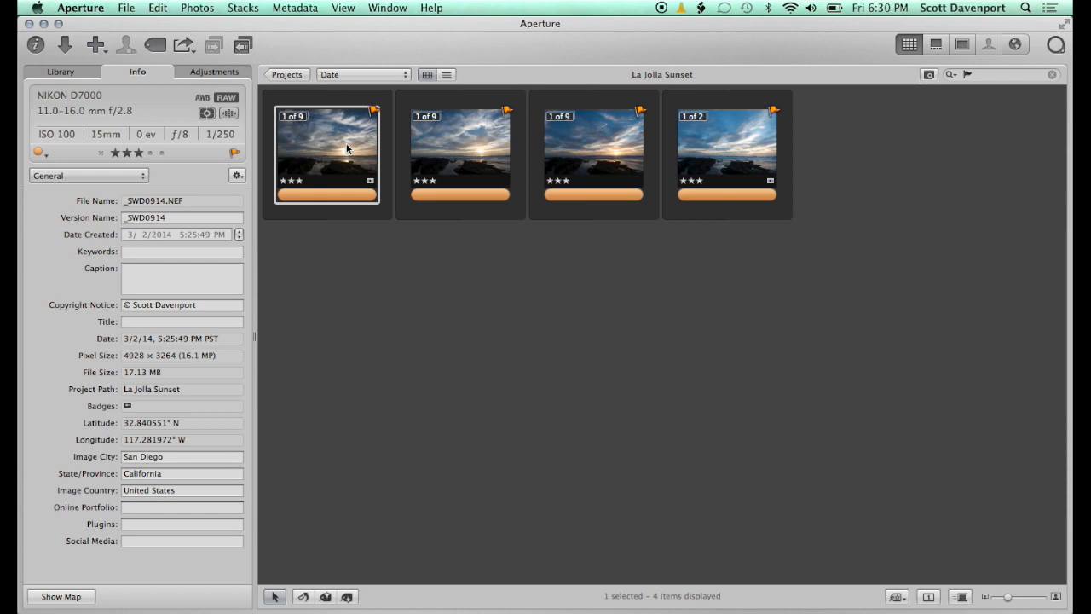
click(934, 45)
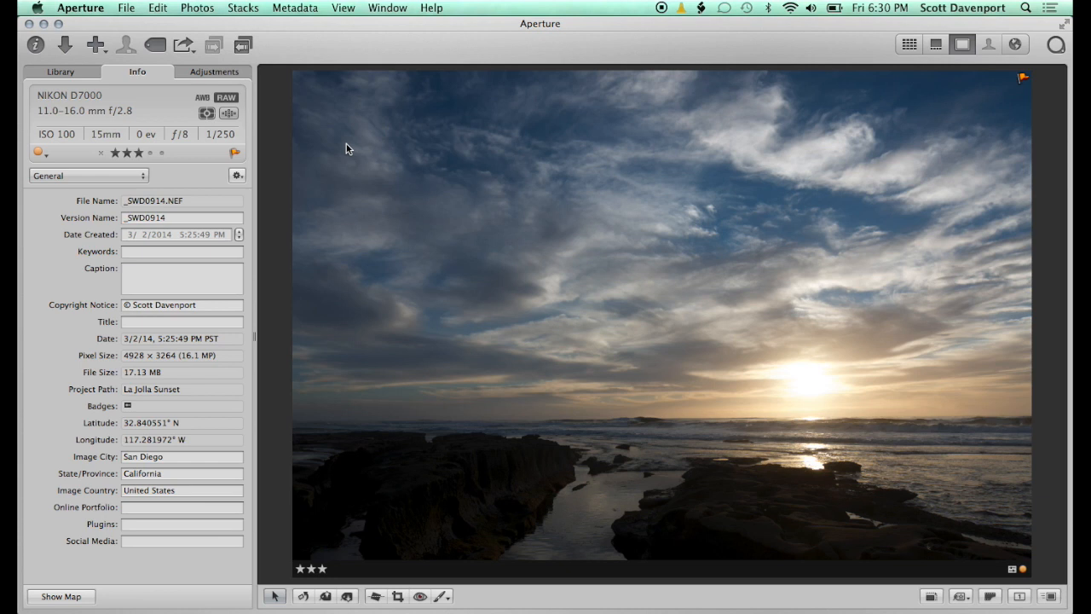
mouse_move(864, 256)
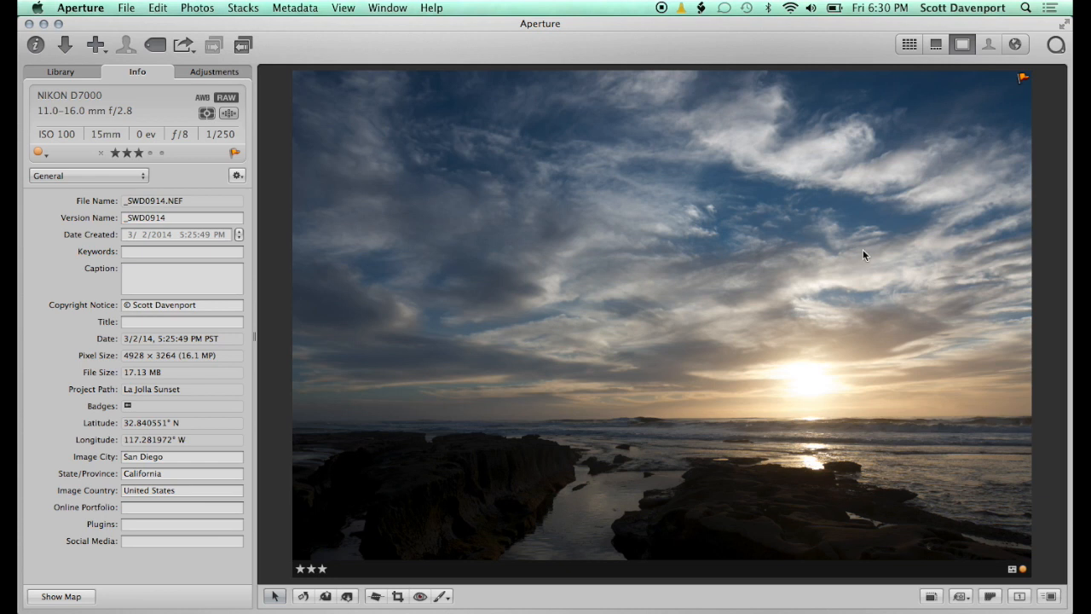
mouse_move(629, 333)
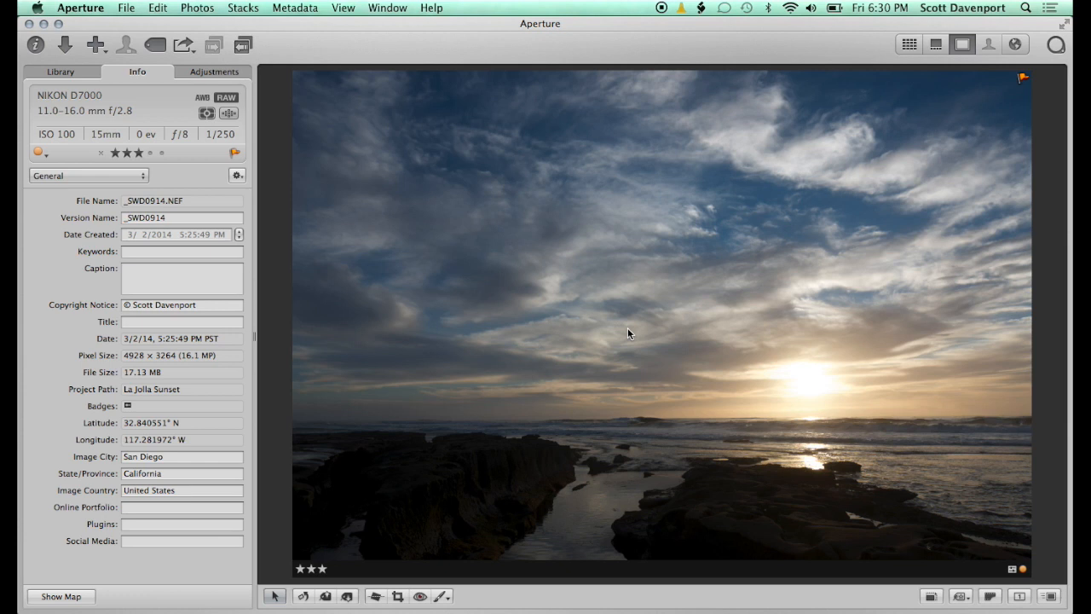
mouse_move(753, 438)
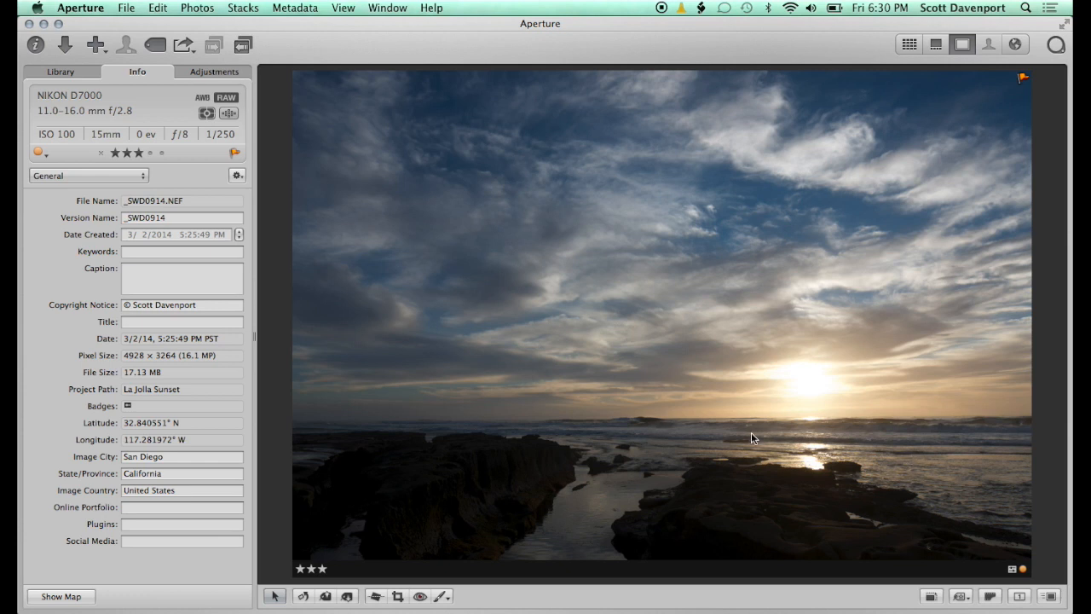
mouse_move(729, 480)
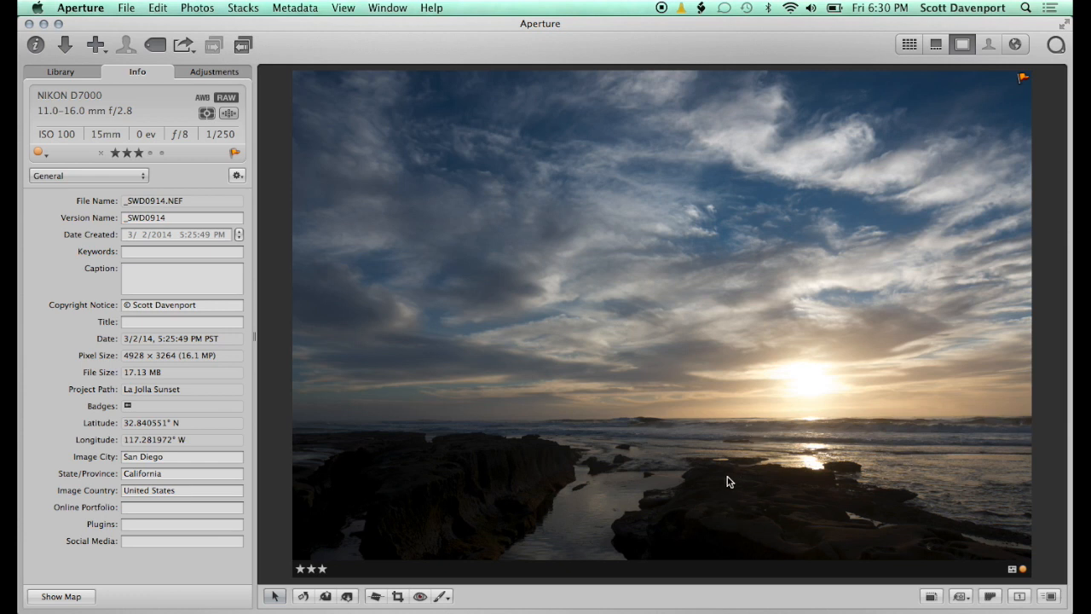
- Overlay the camera's autofocus points on the viewed photo via the Info inspector
click(228, 113)
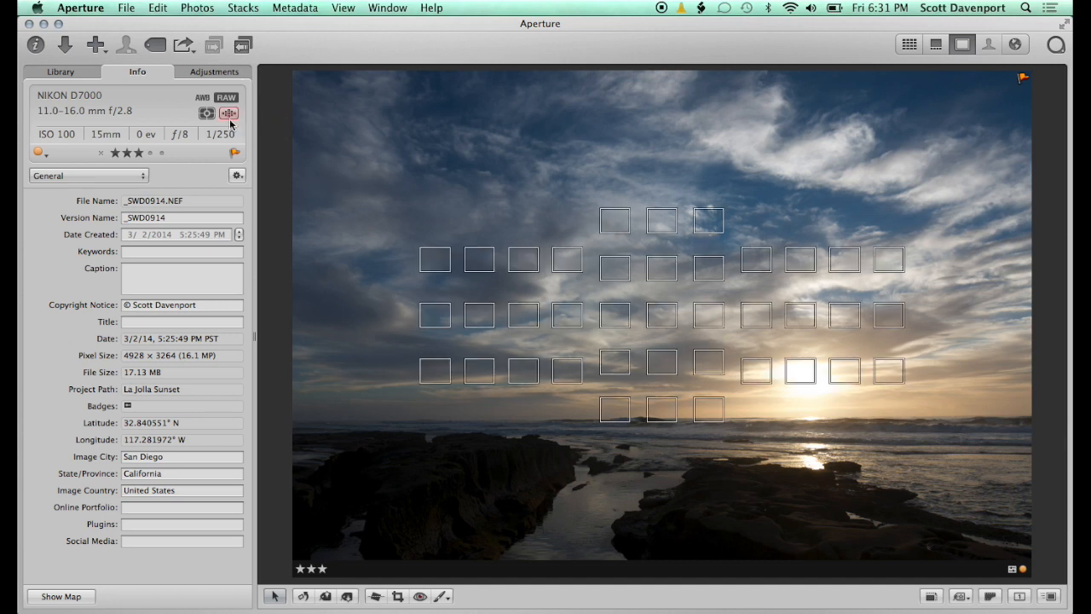
mouse_move(229, 113)
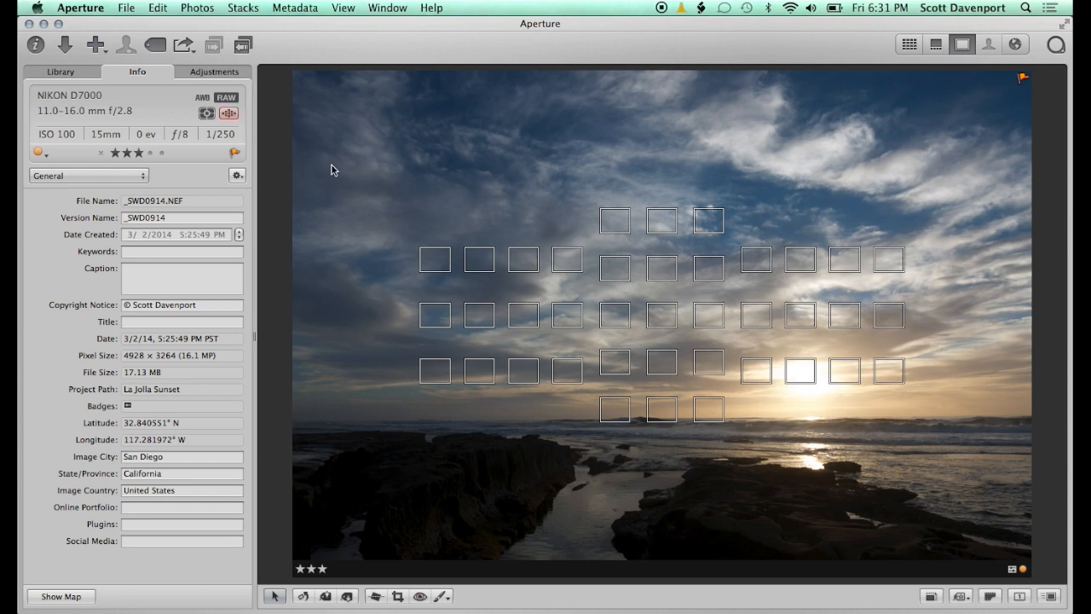
mouse_move(566, 189)
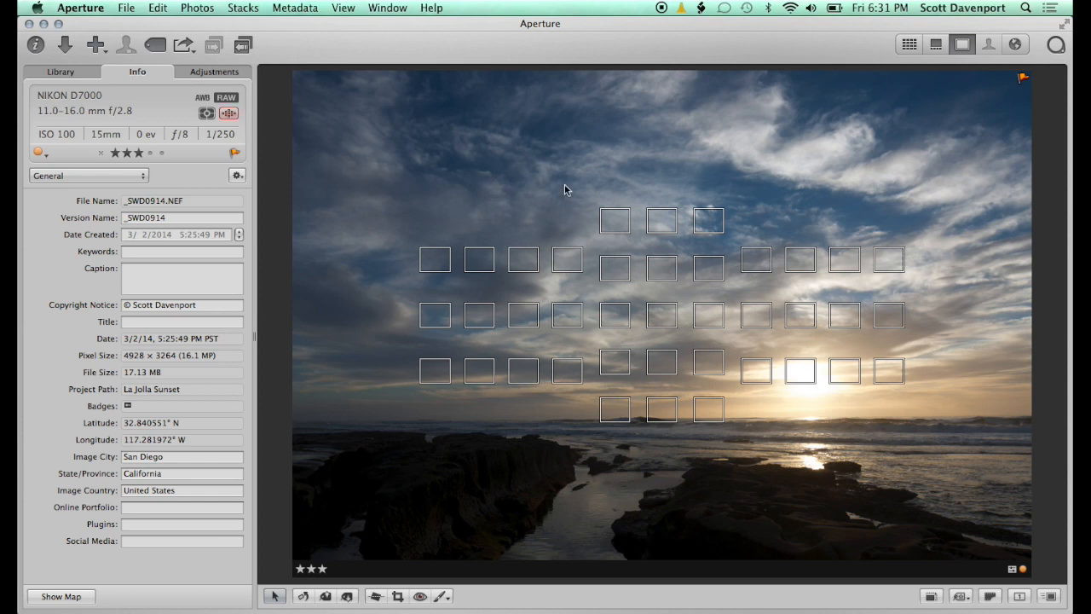
mouse_move(719, 351)
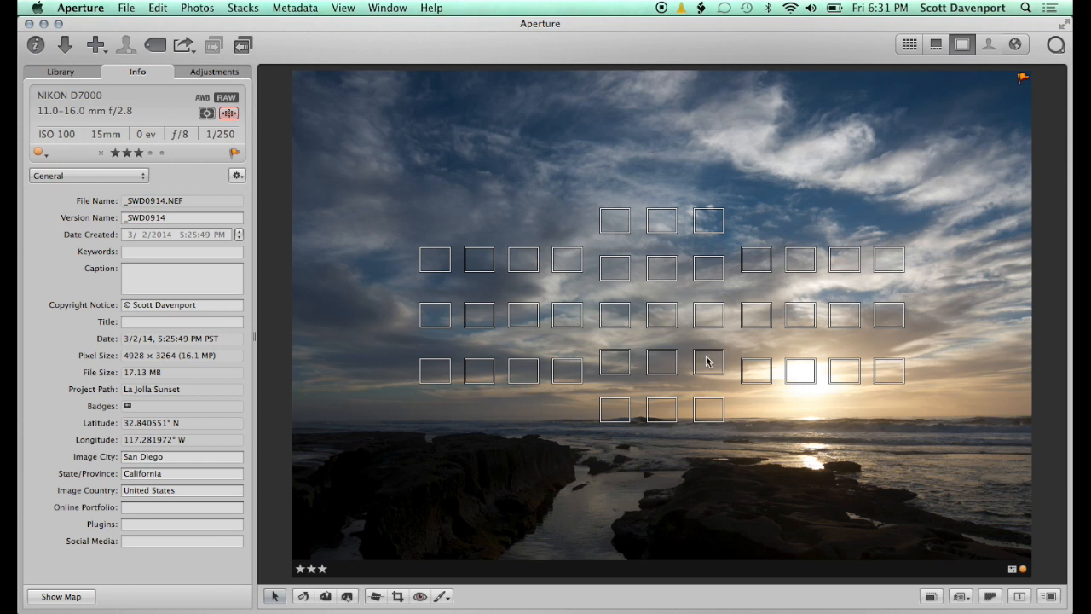
mouse_move(698, 351)
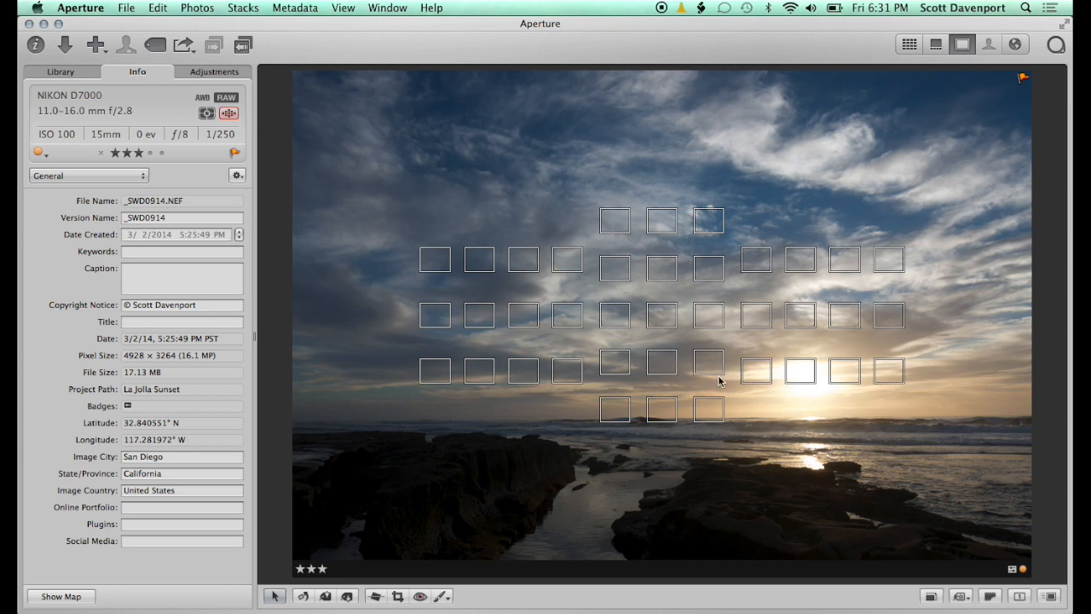
mouse_move(704, 384)
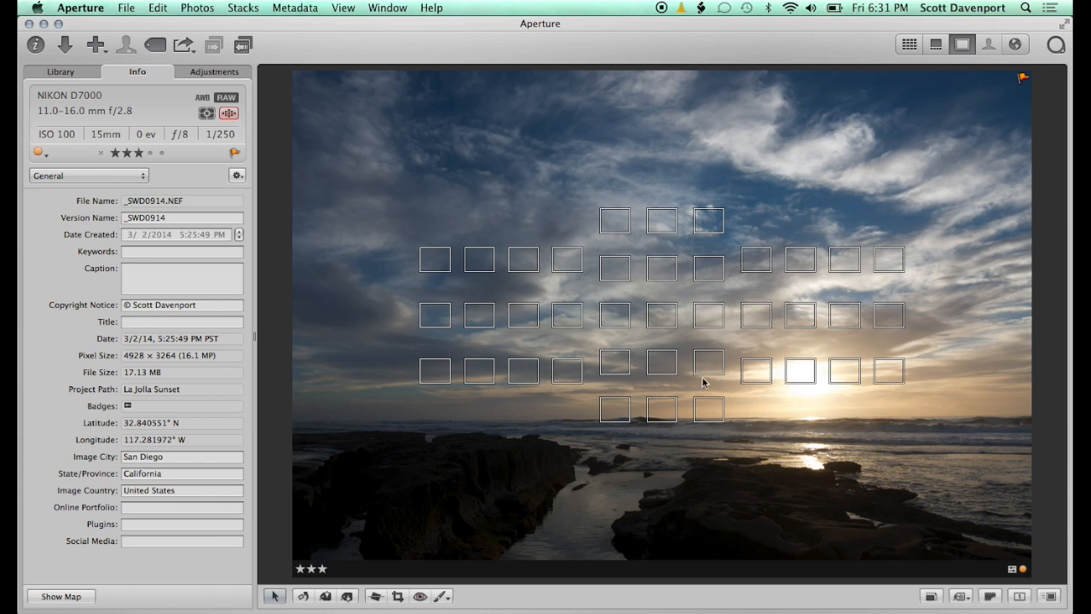
mouse_move(661, 410)
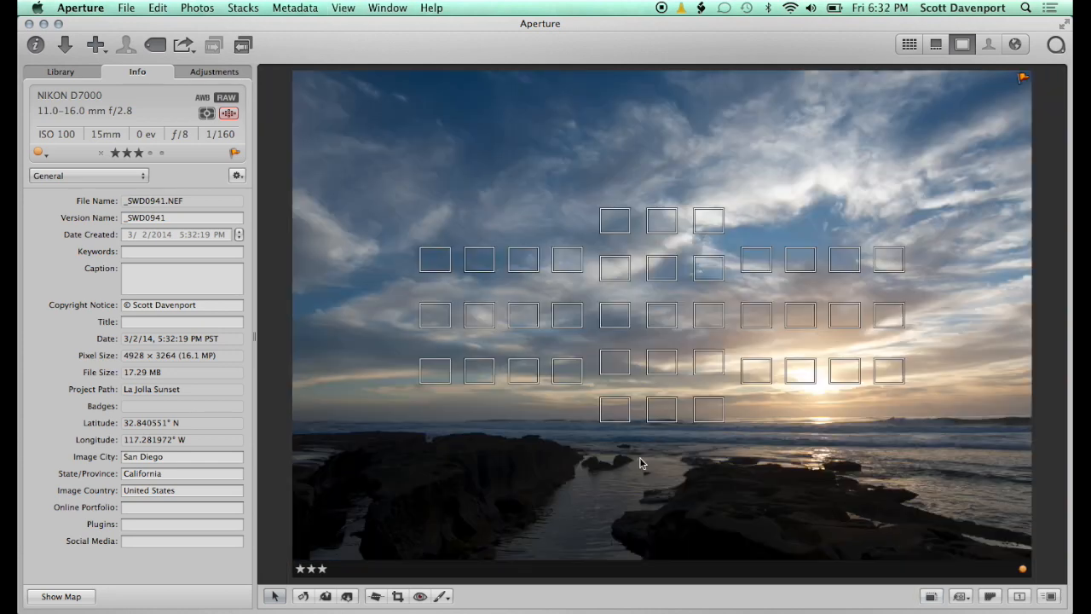
mouse_move(661, 417)
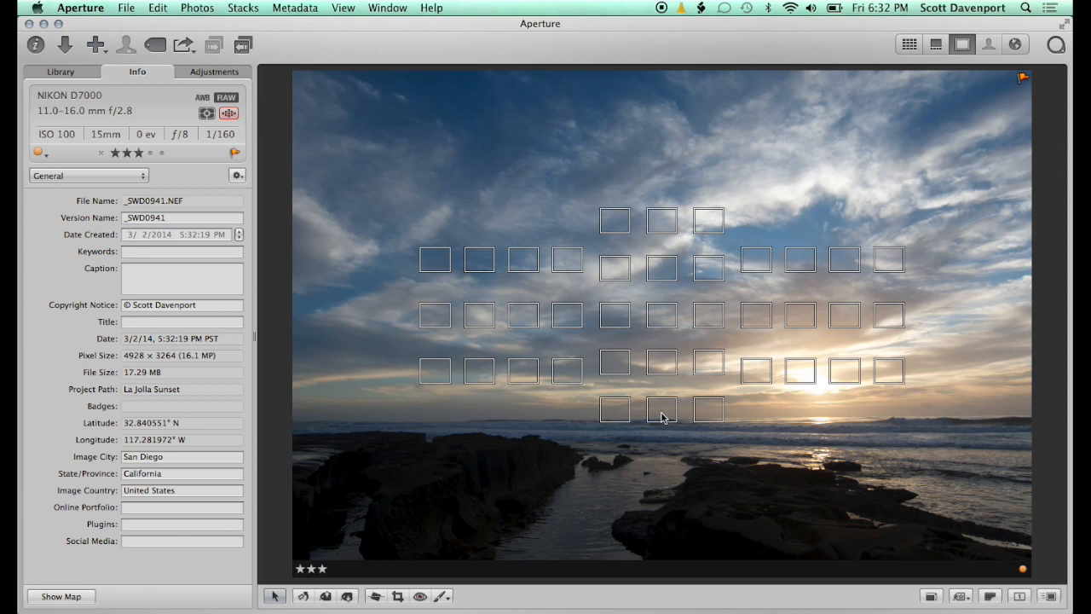
mouse_move(667, 424)
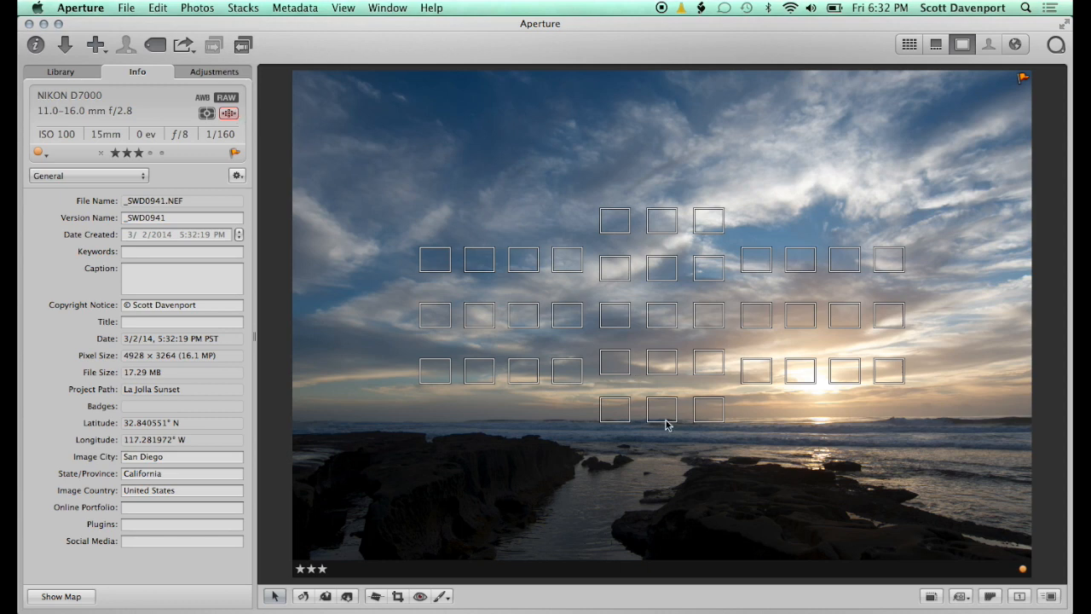